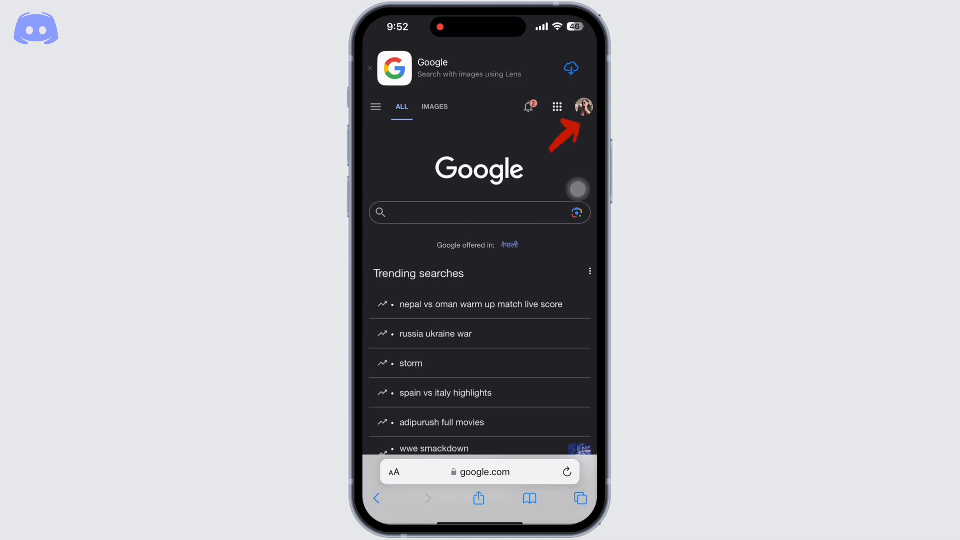
# Go from google.com's profile menu to the Manage your Google Account home page.
pyautogui.click(582, 107)
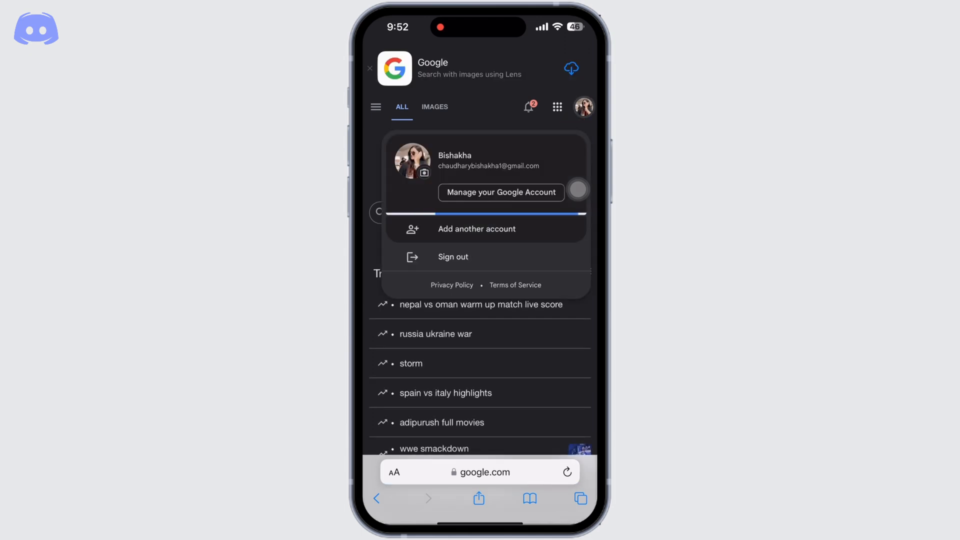
pyautogui.click(500, 192)
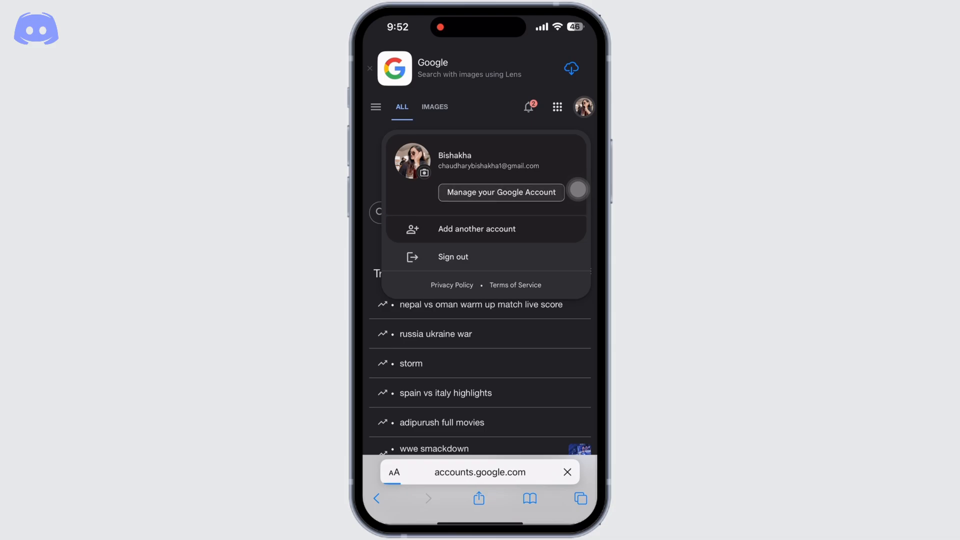
pyautogui.click(500, 192)
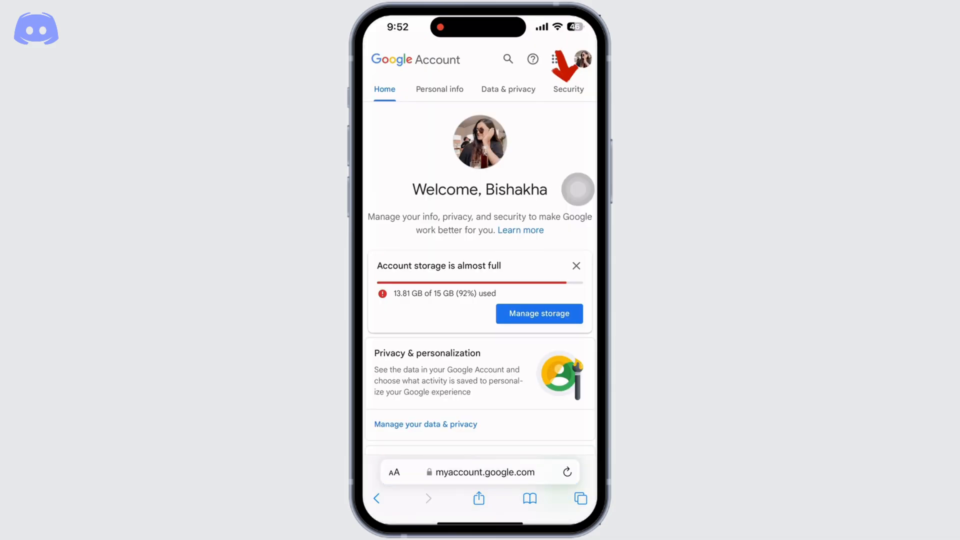
# Review the saved discord.com login under Security's Password Manager, then return to the home screen.
pyautogui.click(568, 89)
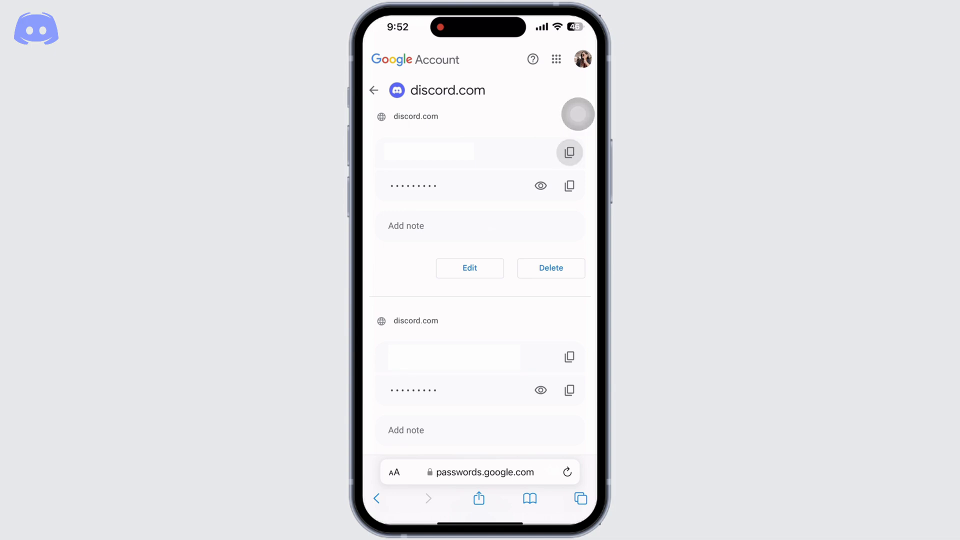
pyautogui.click(569, 152)
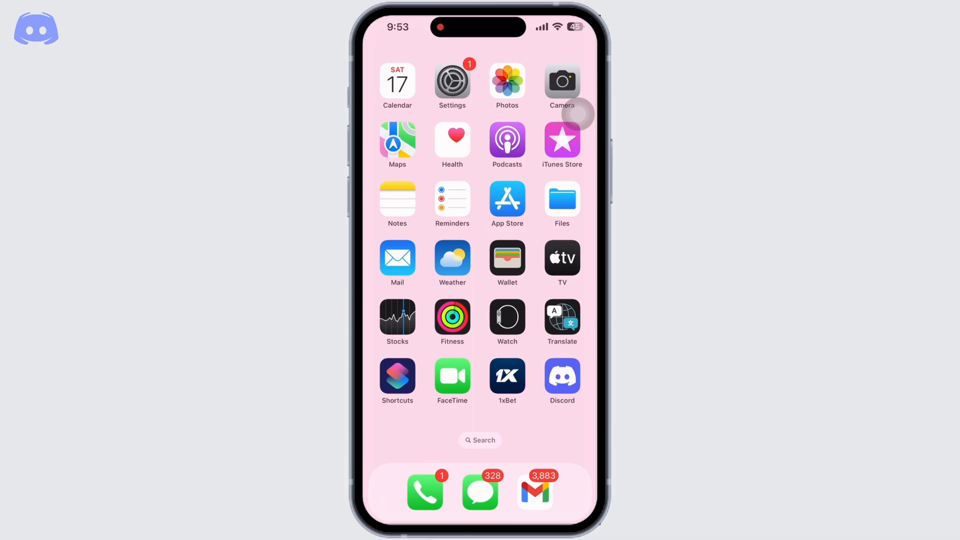
pyautogui.click(561, 375)
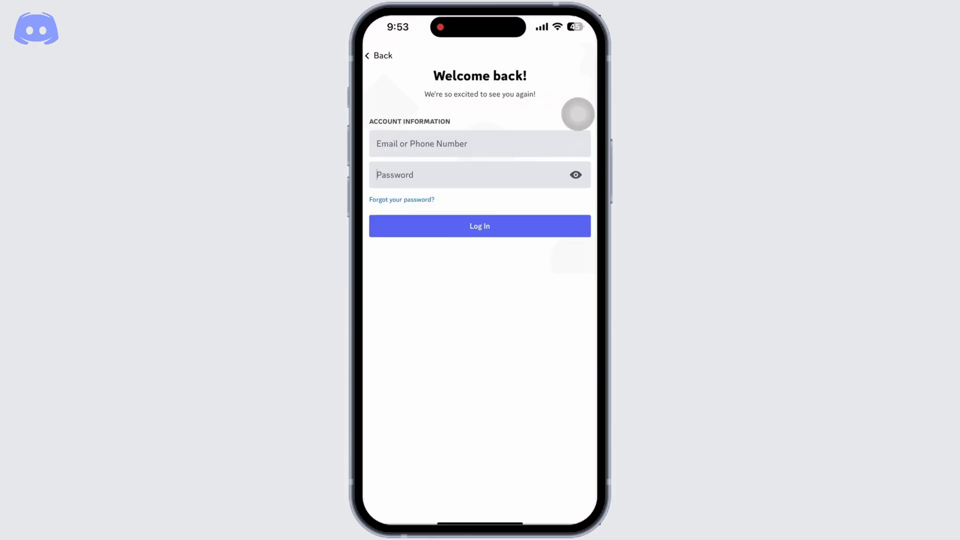
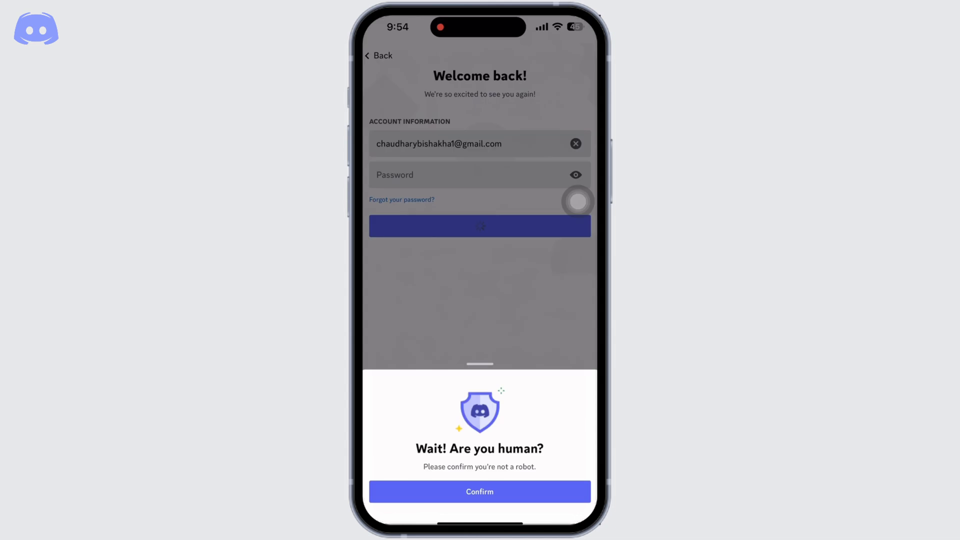
pyautogui.click(478, 491)
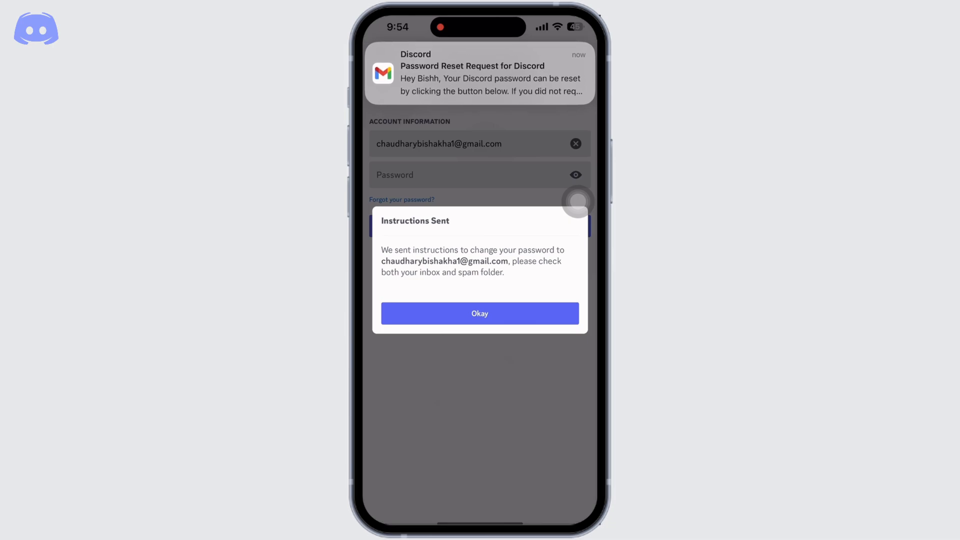
pyautogui.click(479, 73)
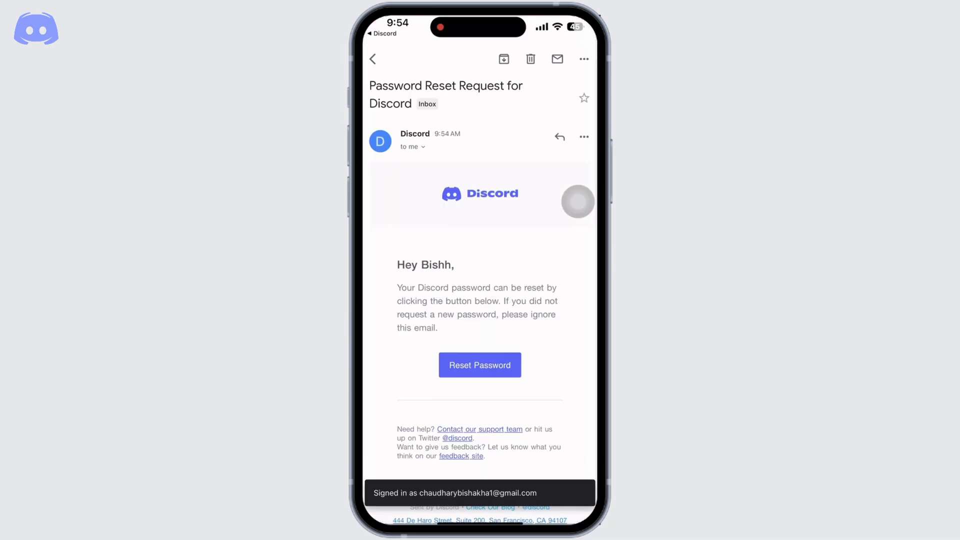
pyautogui.click(479, 365)
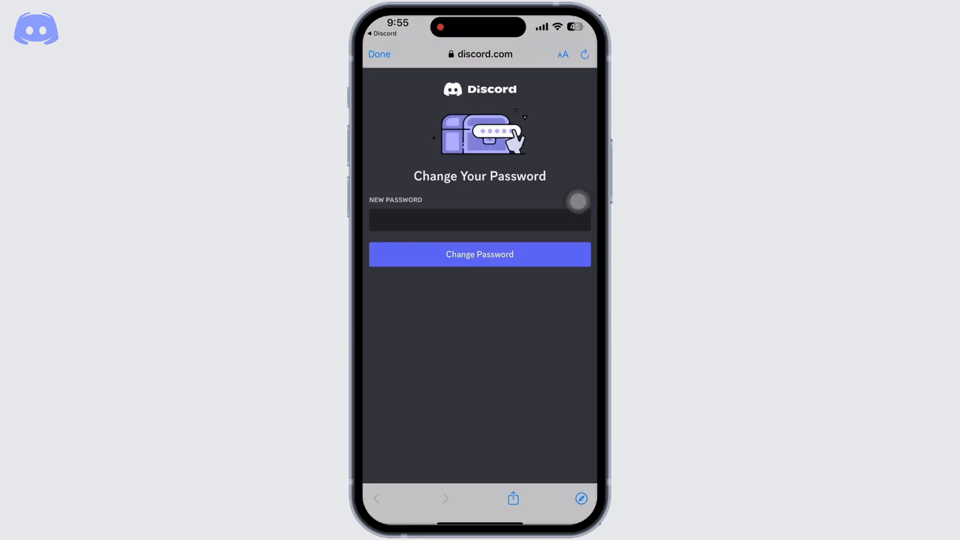
# Fill the New Password field with the iPhone's suggested strong password.
pyautogui.click(479, 220)
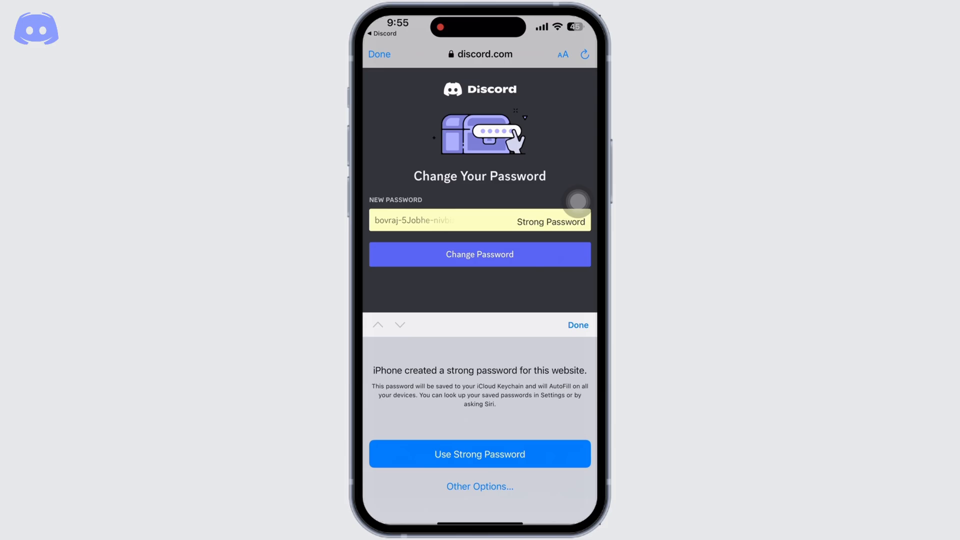
pyautogui.click(478, 454)
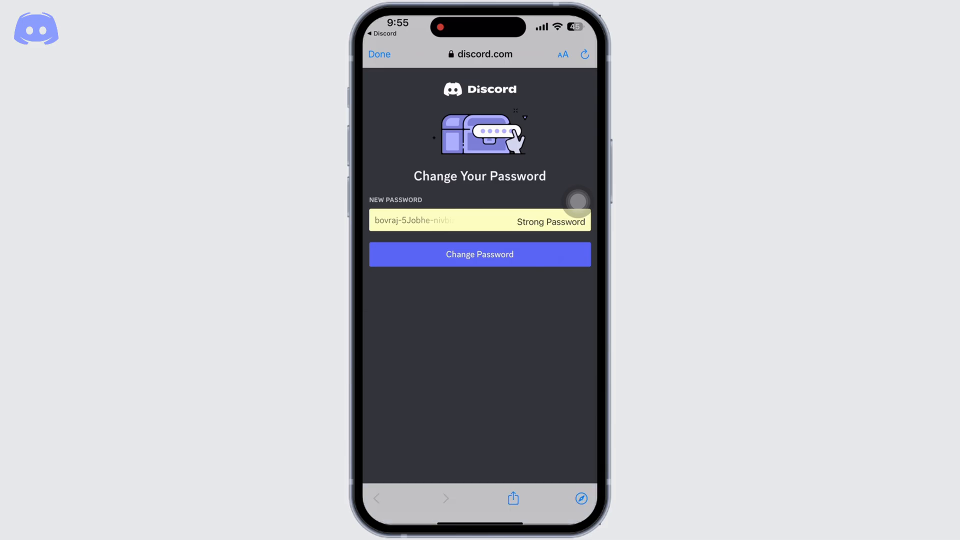